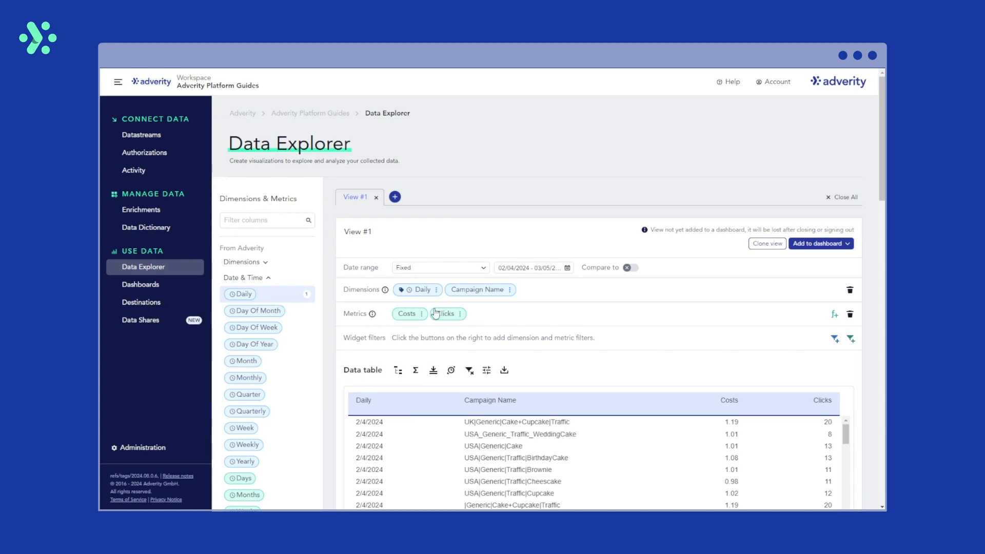
pyautogui.moveTo(505, 326)
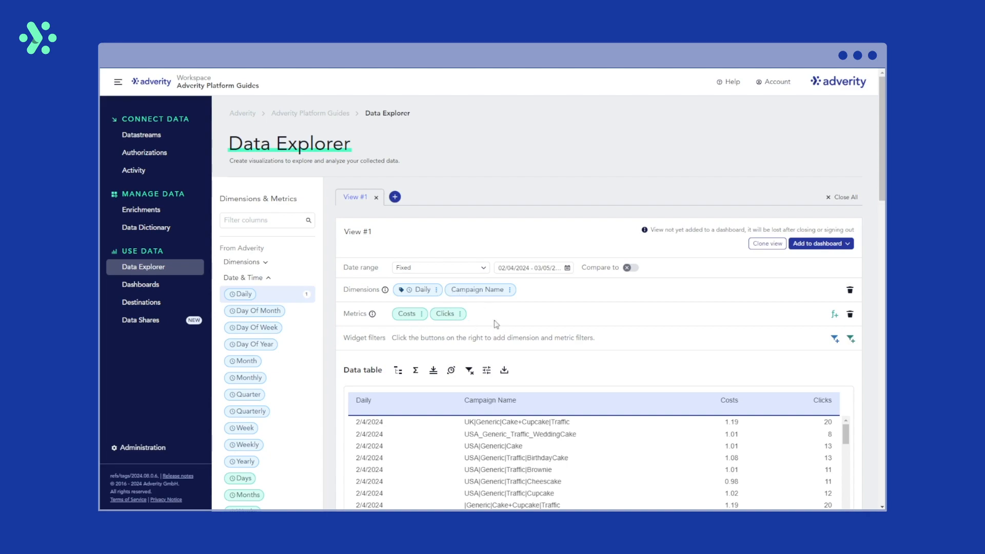
pyautogui.moveTo(754, 346)
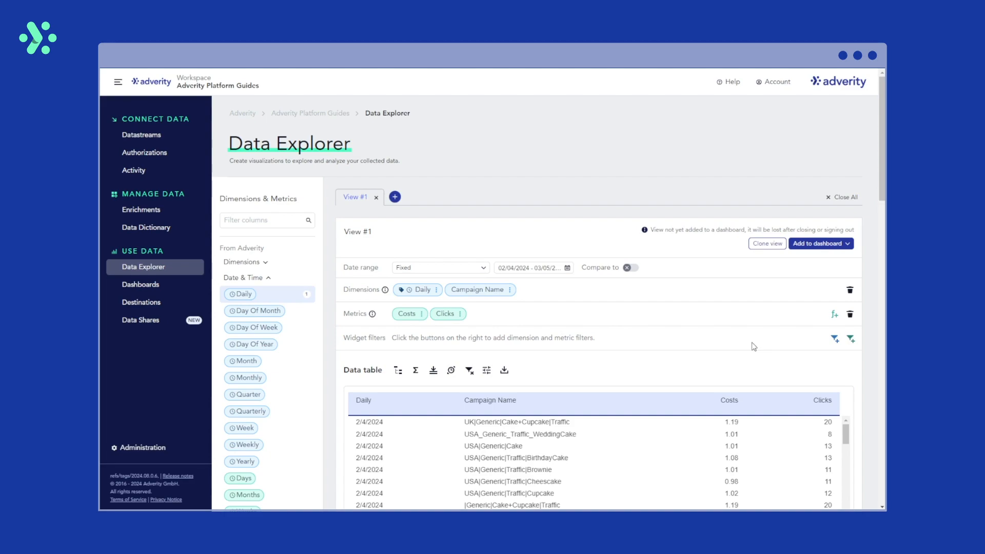
# Create a calculated metric with display name 'CPC example' and show the Select Metrics list
pyautogui.scroll(-3)
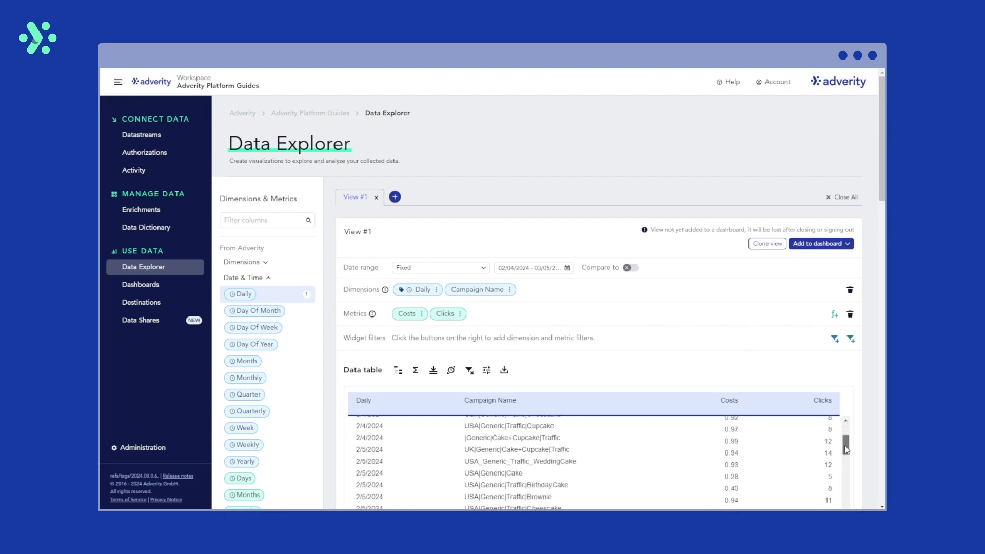
pyautogui.scroll(-3)
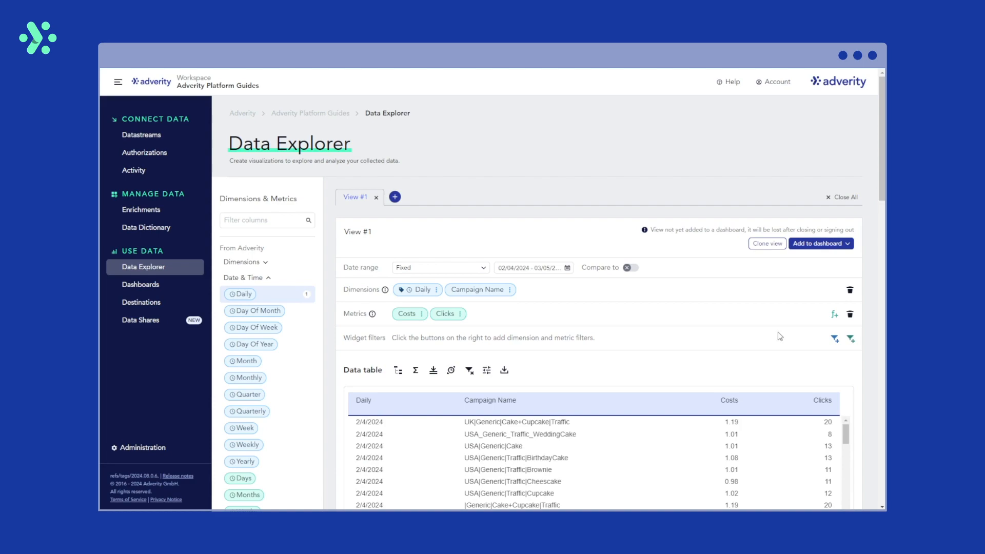
pyautogui.scroll(-3)
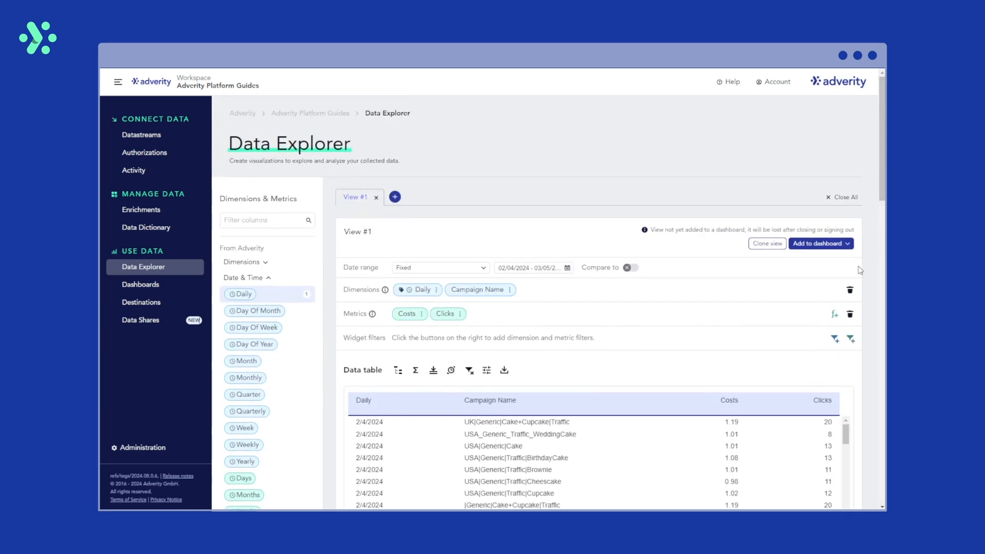
pyautogui.moveTo(834, 313)
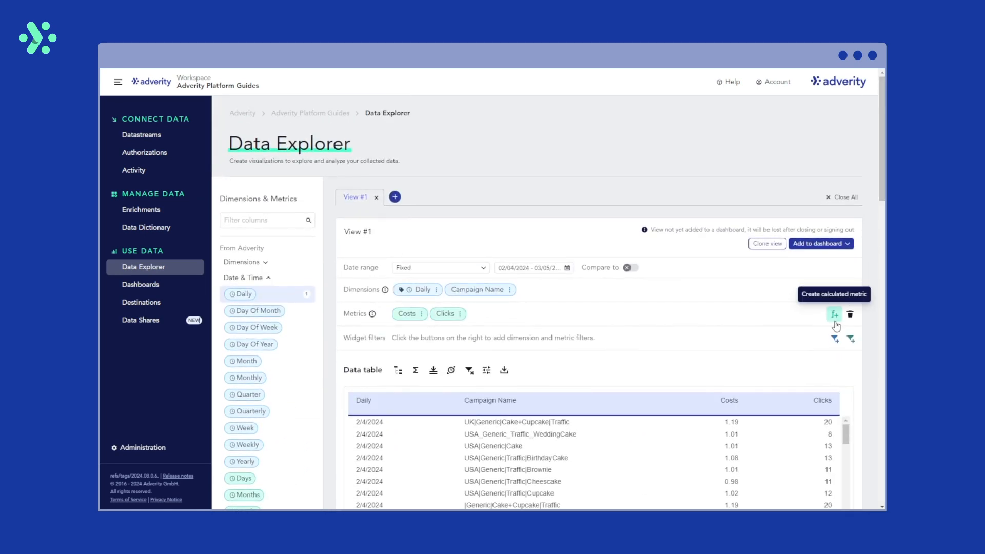
pyautogui.click(834, 314)
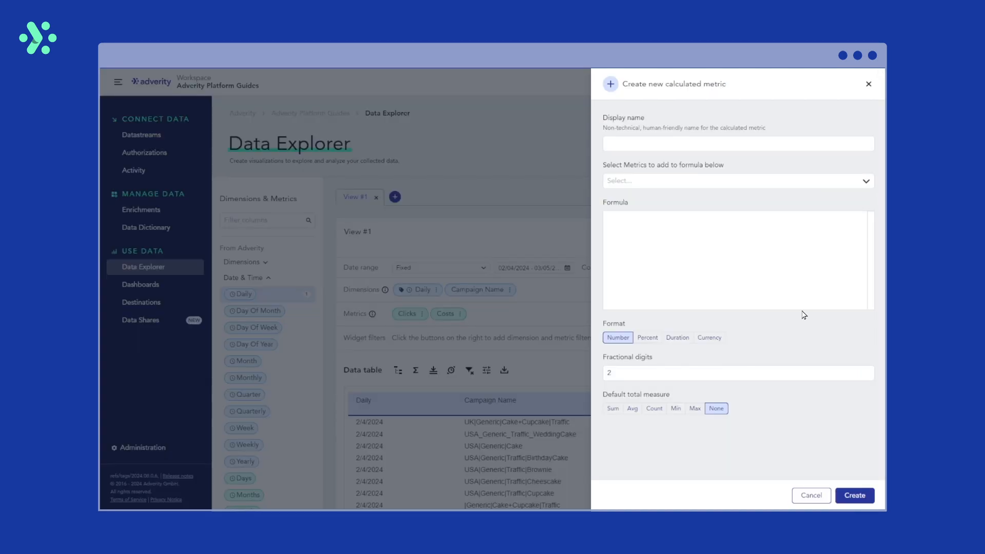
pyautogui.click(738, 143)
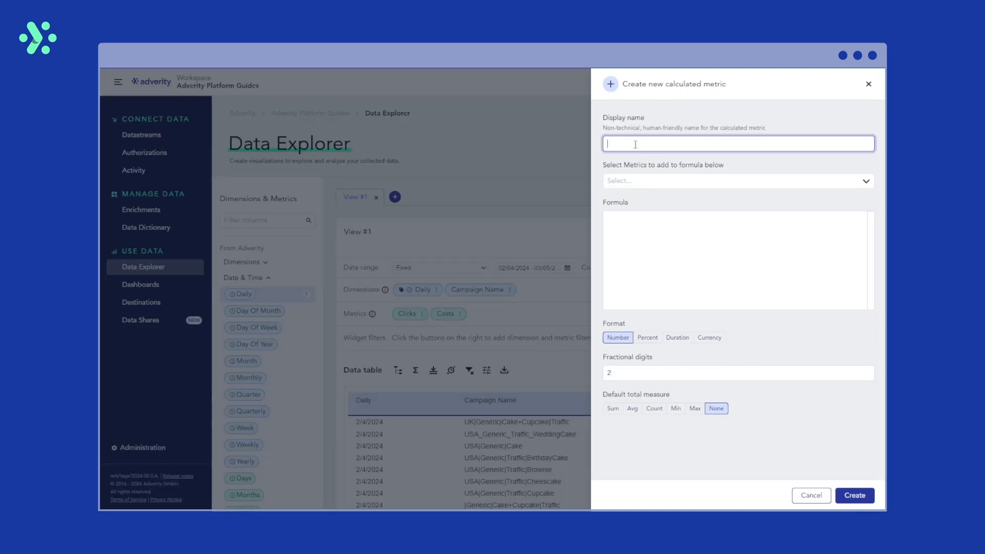
pyautogui.write('CPC example')
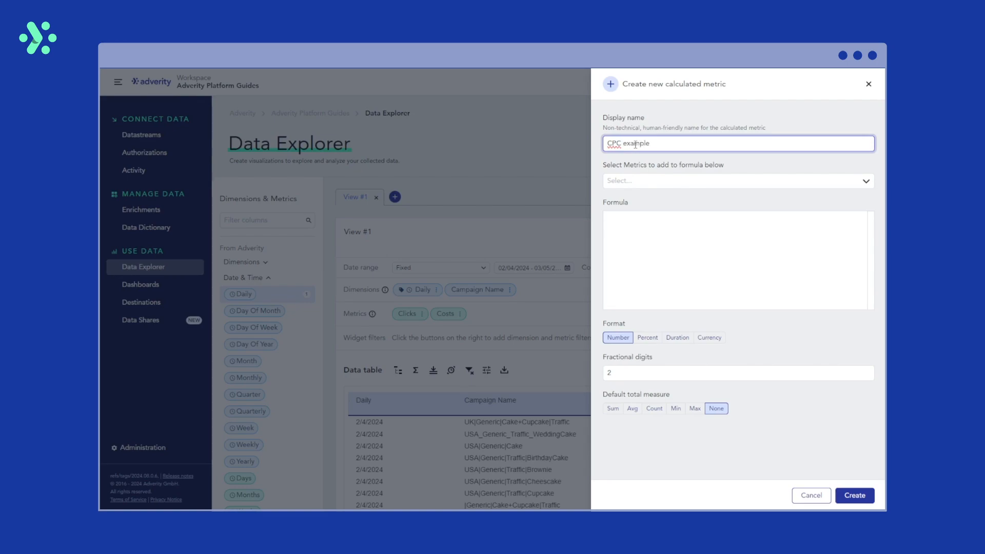
pyautogui.click(737, 181)
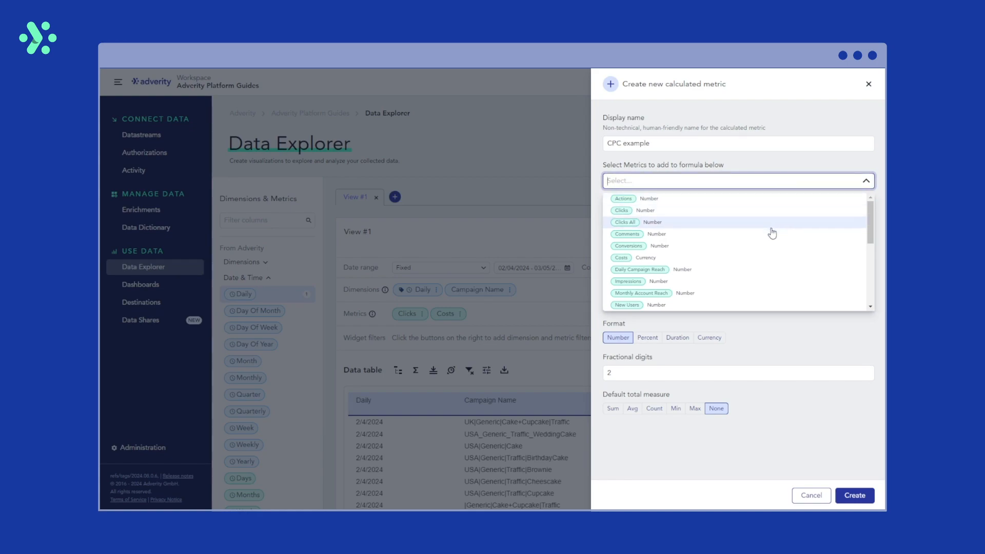
# Pick Costs and build the valid formula (costs)/(clicks)
pyautogui.click(621, 258)
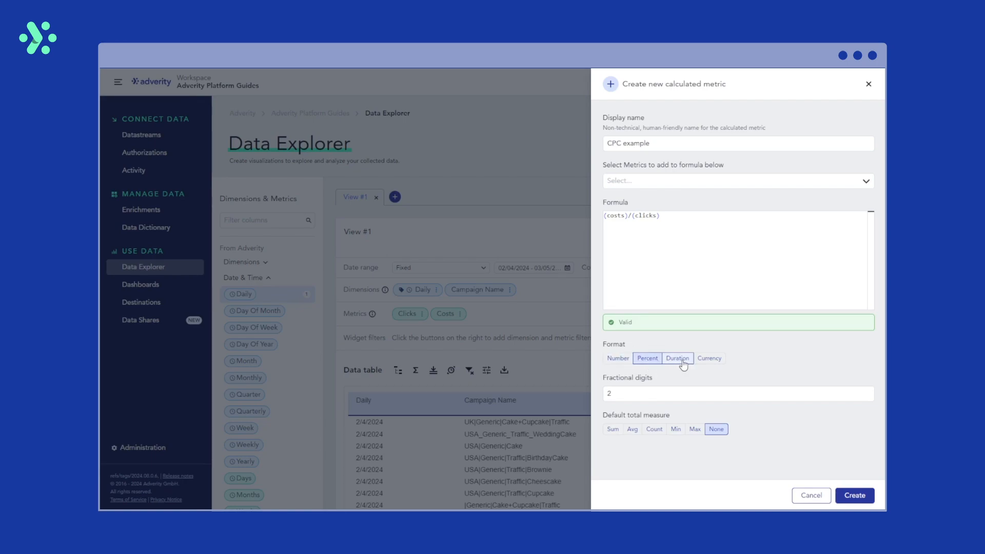
# Use Number format instead of Currency, with 2 fractional digits and Avg as default total
pyautogui.click(708, 357)
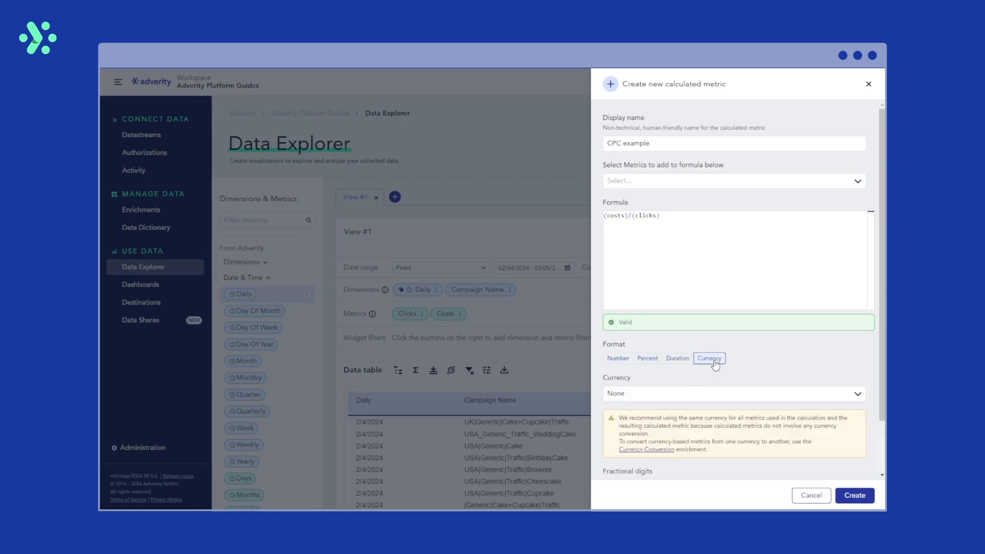
pyautogui.click(617, 358)
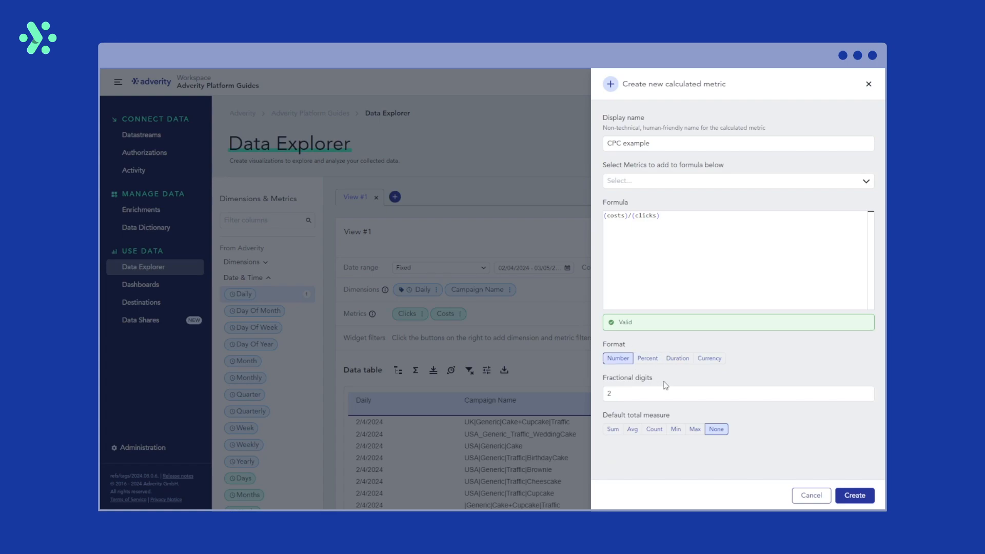
pyautogui.click(735, 393)
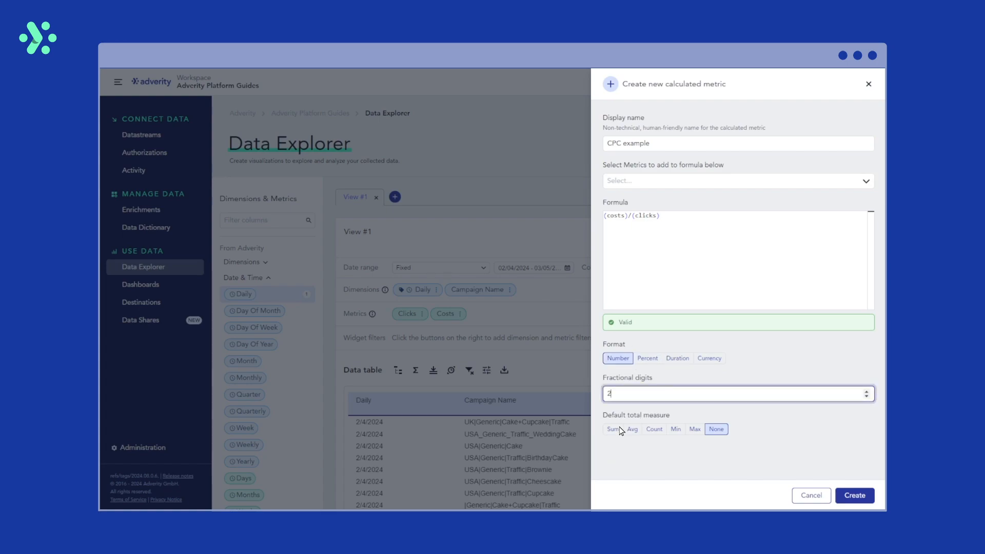
pyautogui.click(612, 429)
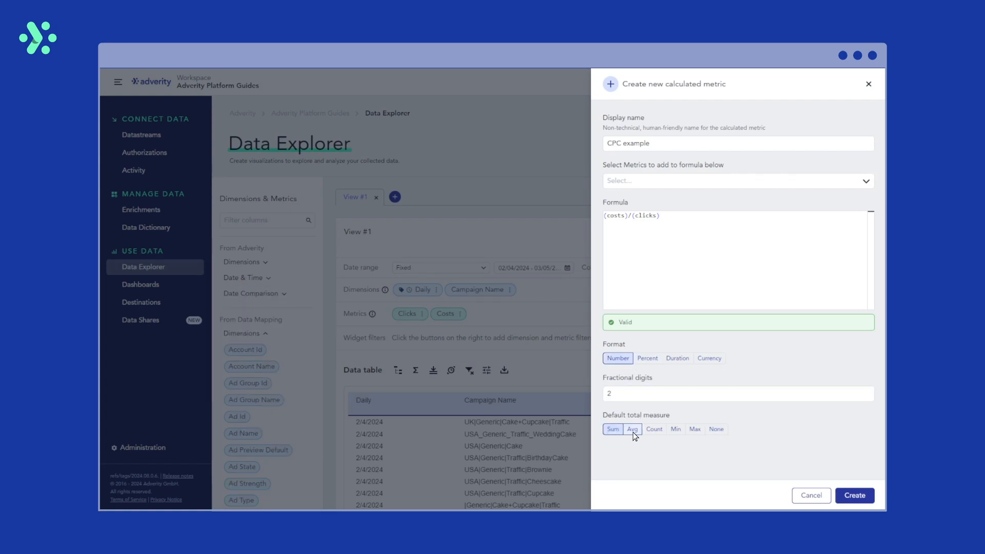
pyautogui.click(653, 429)
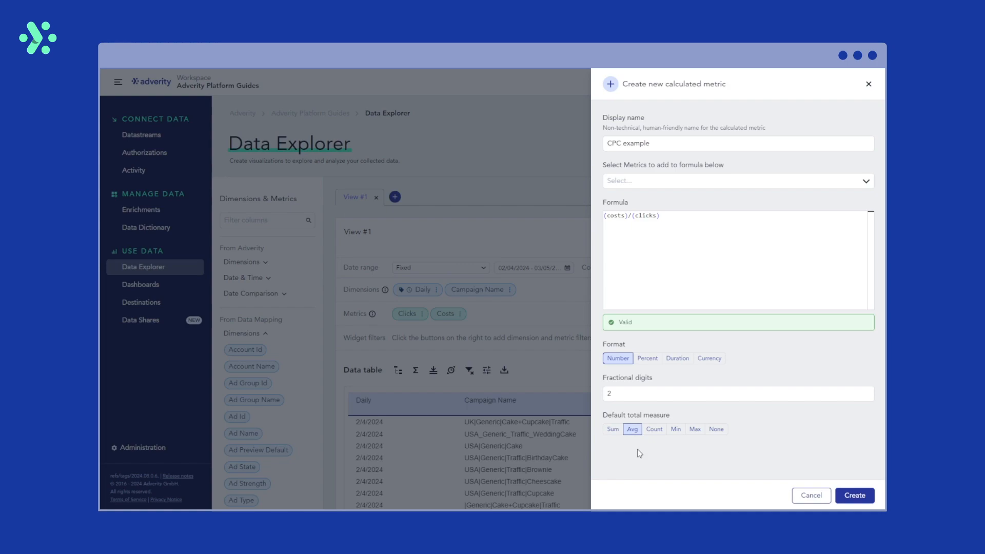
pyautogui.moveTo(655, 442)
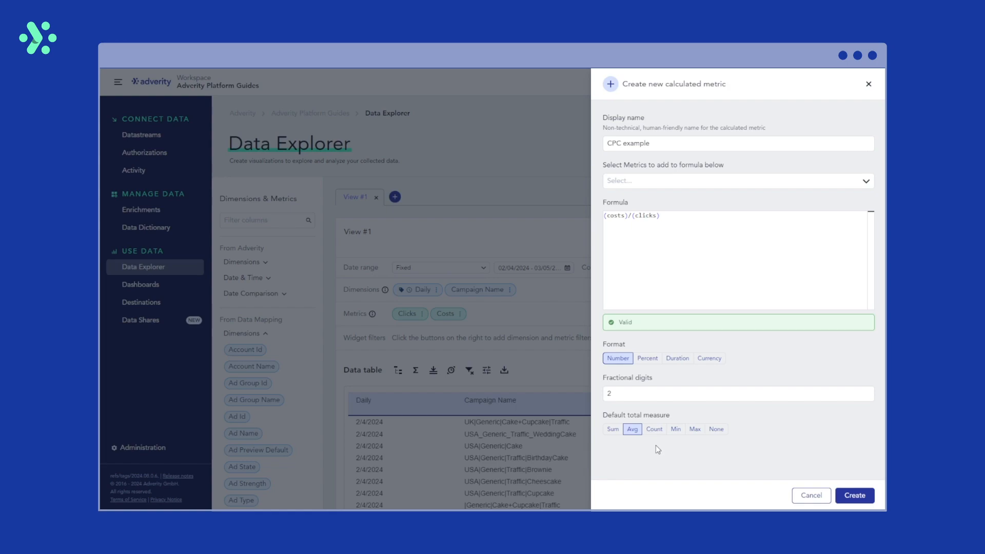
pyautogui.moveTo(679, 444)
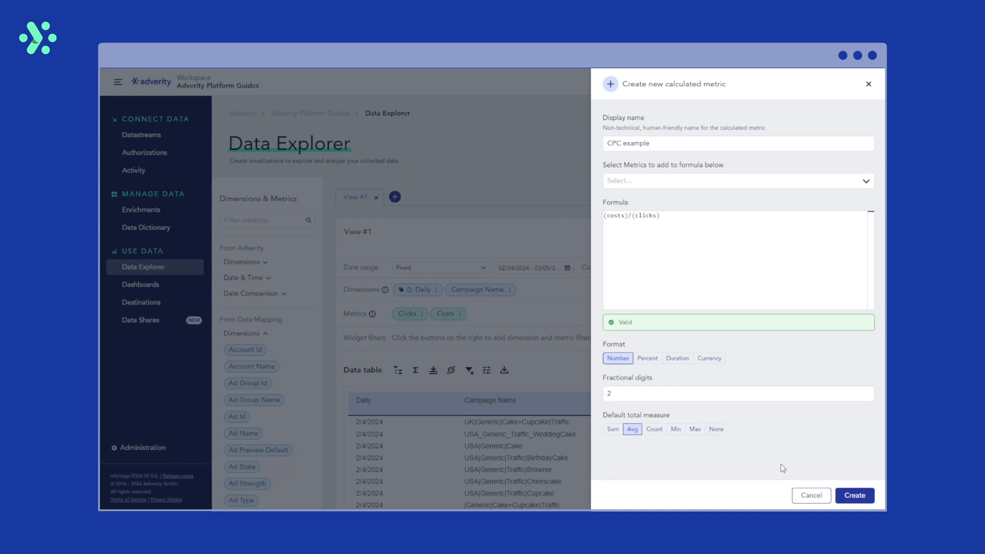
# Add CPC example to the table and set its chip menu to total using AVG
pyautogui.click(854, 495)
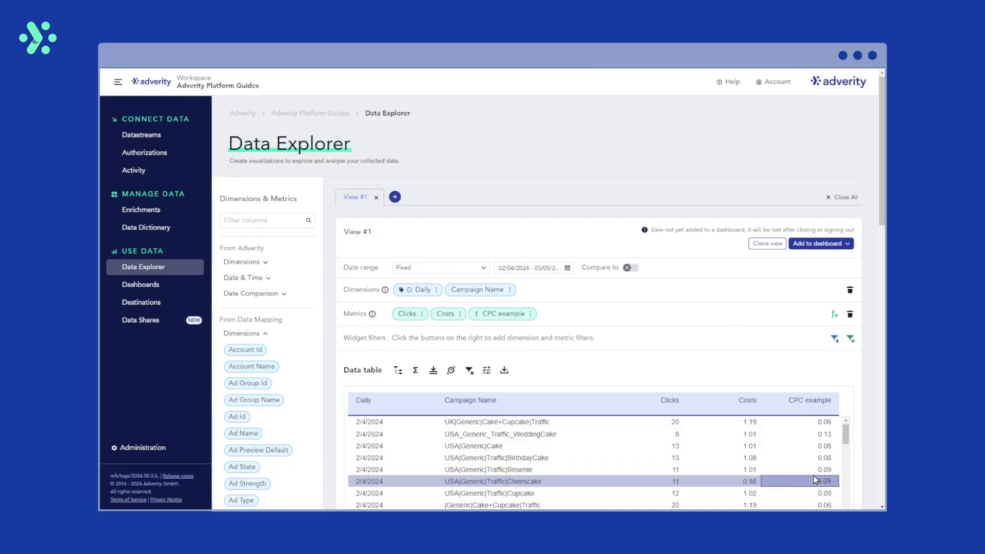
pyautogui.moveTo(814, 375)
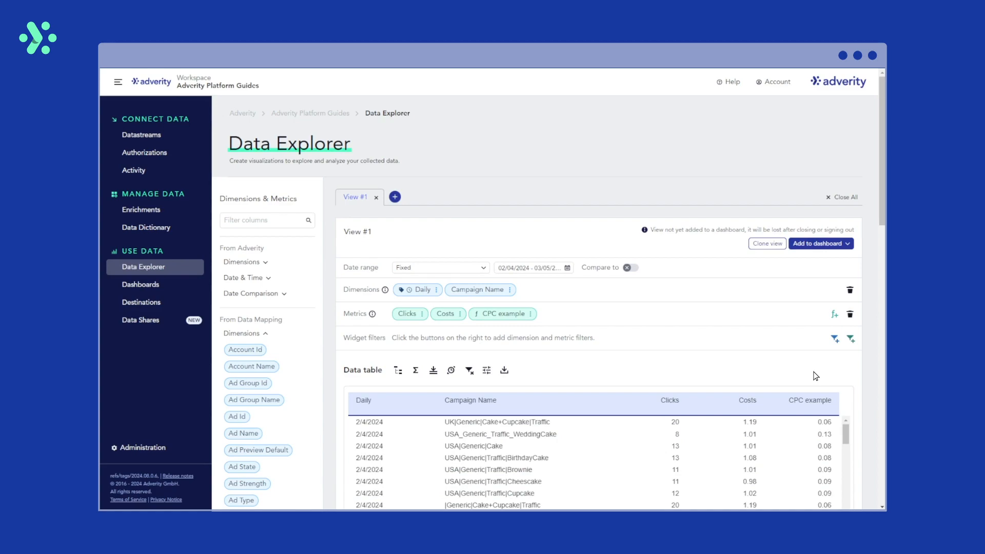
pyautogui.moveTo(718, 378)
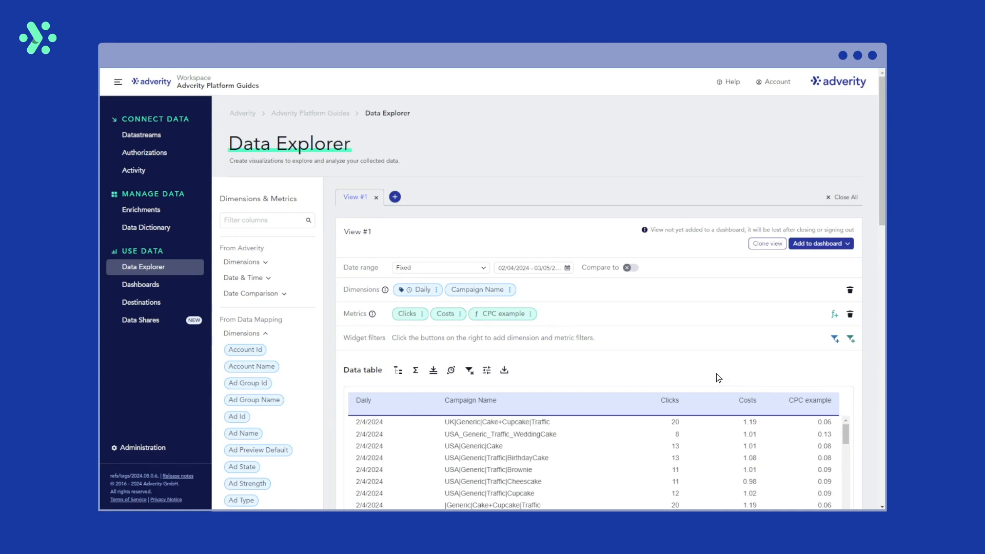
pyautogui.click(526, 313)
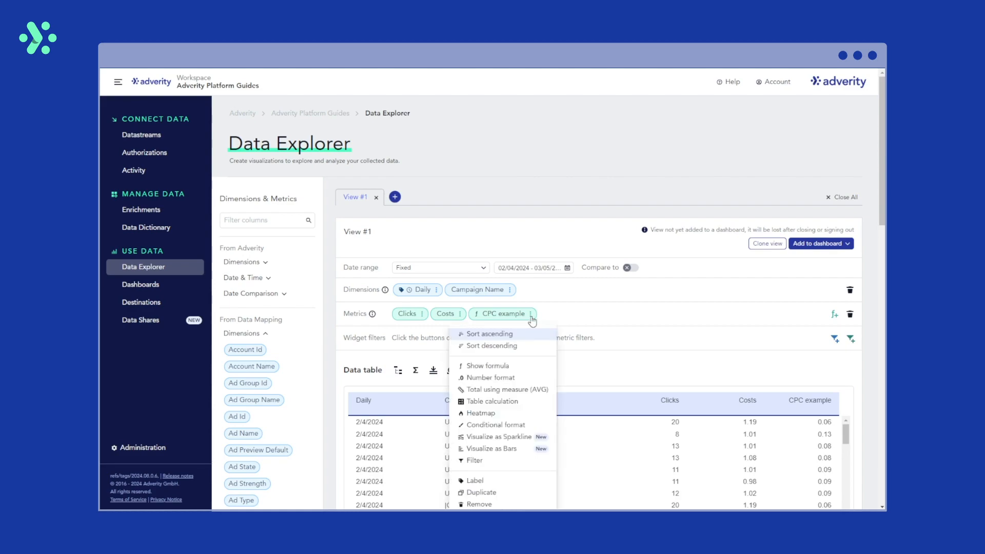
pyautogui.moveTo(414, 428)
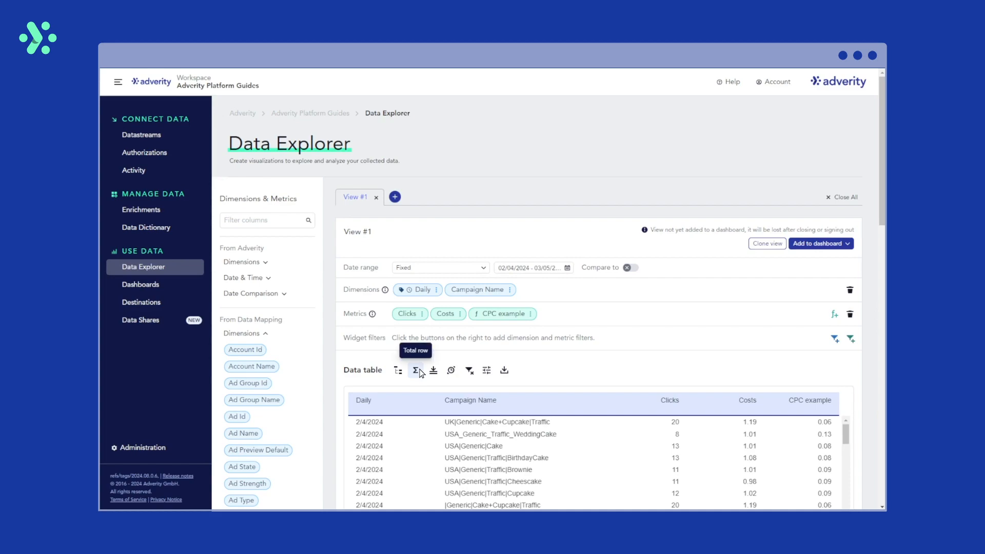
# Turn on the Σ Total row in the Data table and scroll to view it
pyautogui.click(414, 370)
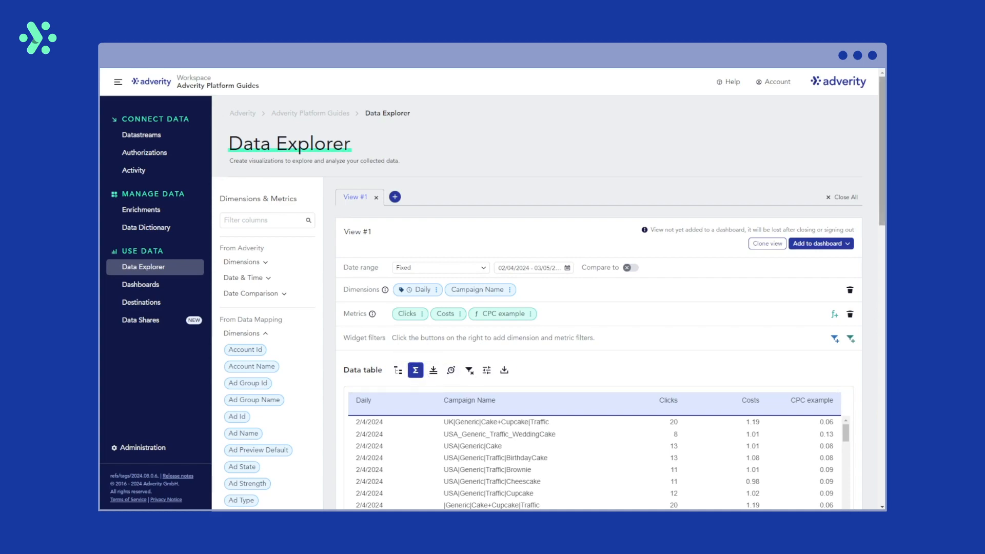
pyautogui.scroll(-3)
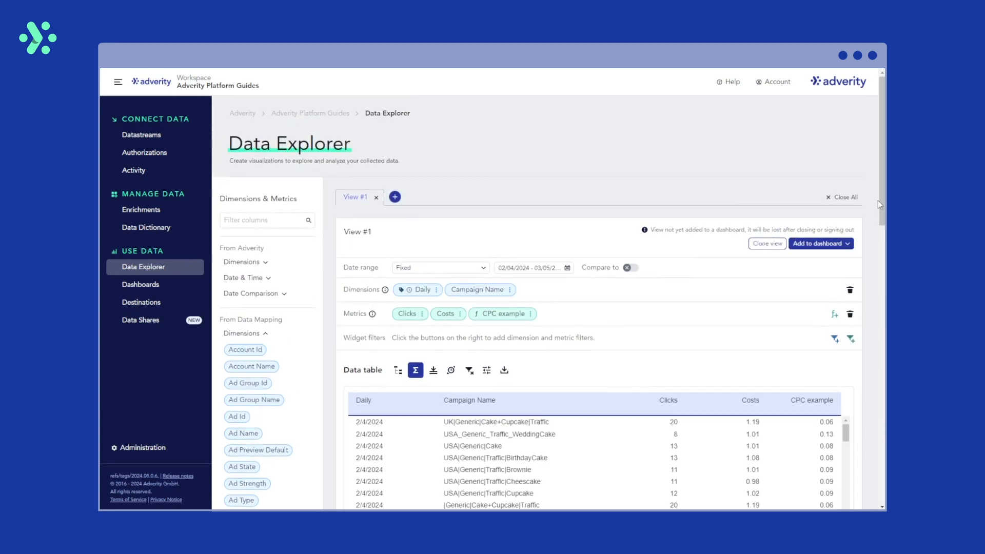
pyautogui.moveTo(868, 210)
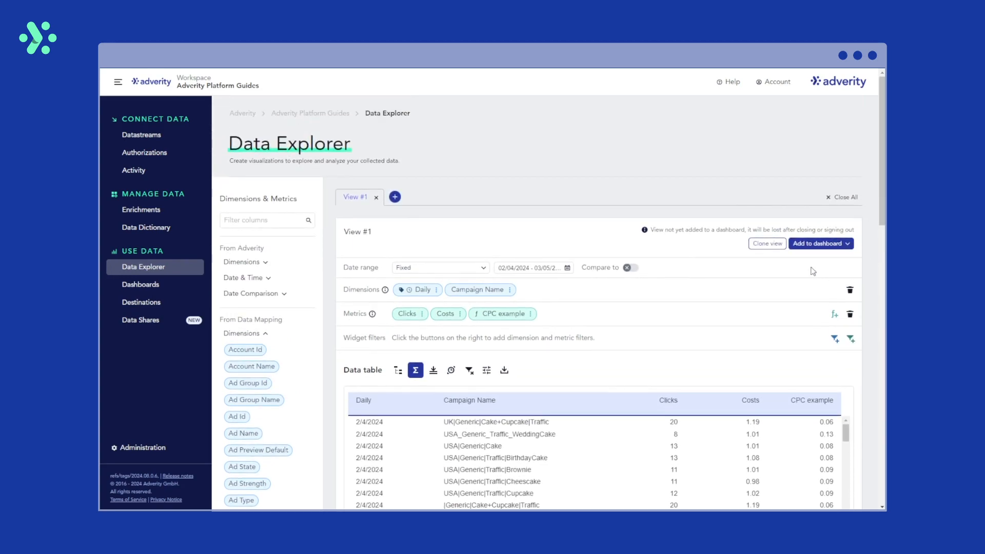
pyautogui.moveTo(752, 347)
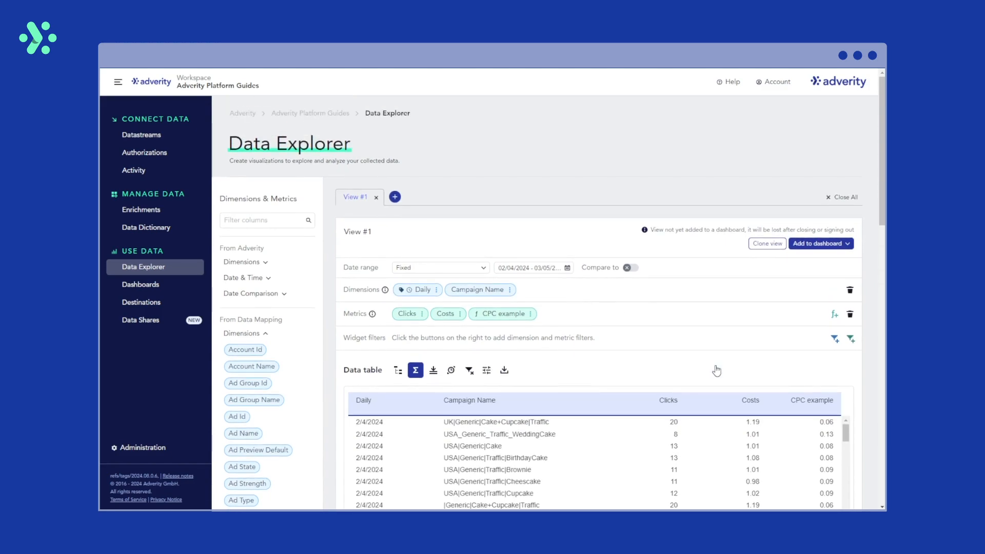
pyautogui.moveTo(716, 369)
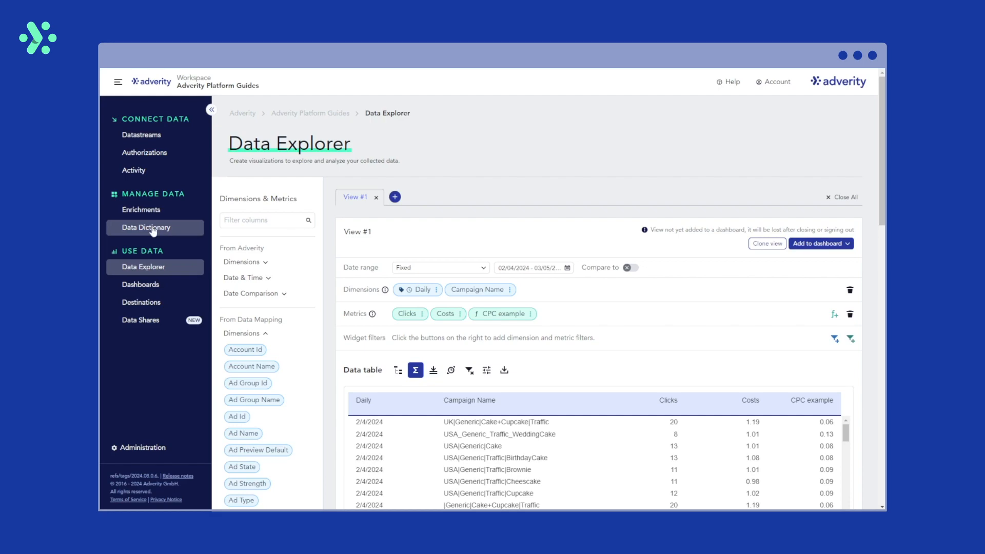
# Go to Data Dictionary under Manage Data and scroll through its target fields
pyautogui.click(145, 227)
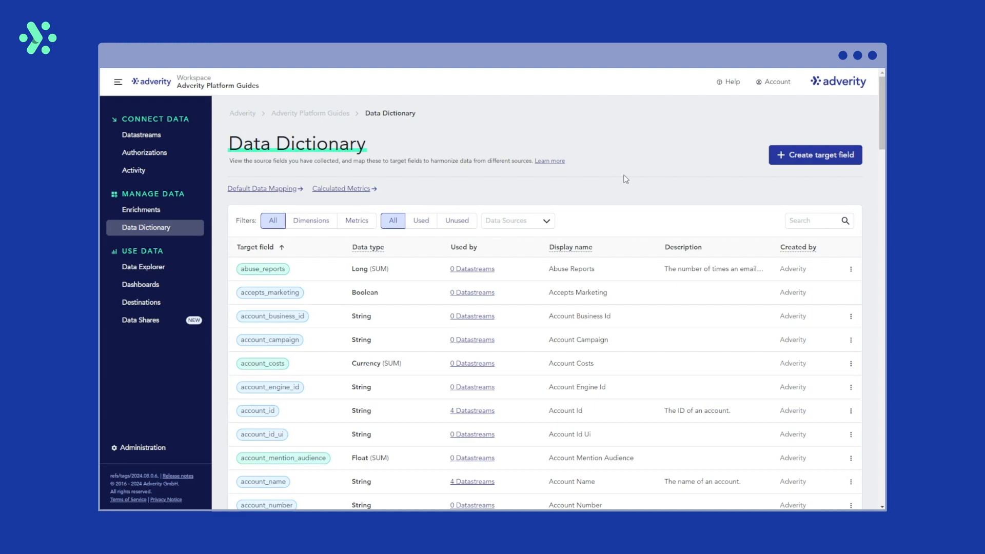
pyautogui.scroll(-3)
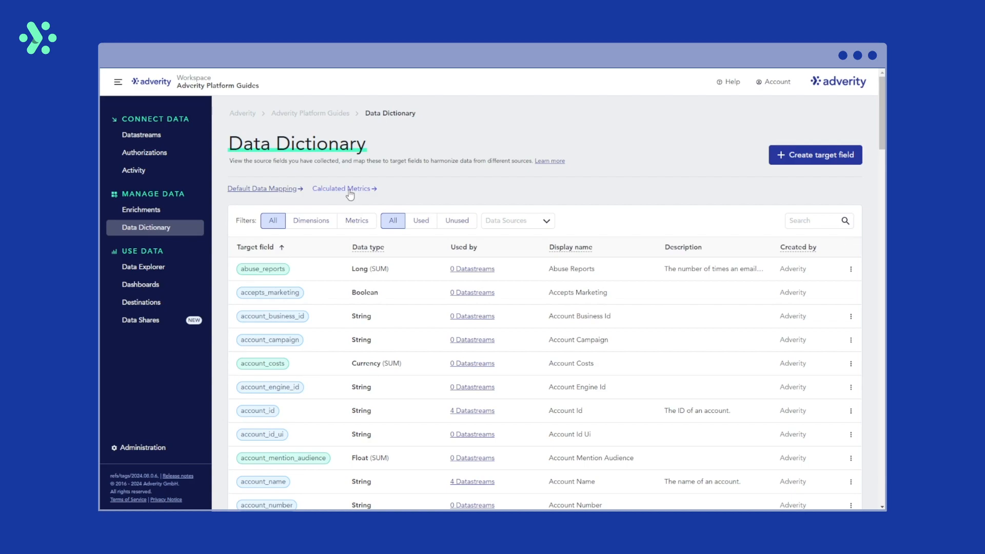
# Show the Calculated Metrics list, where CPC example appears with costs/clicks
pyautogui.click(341, 188)
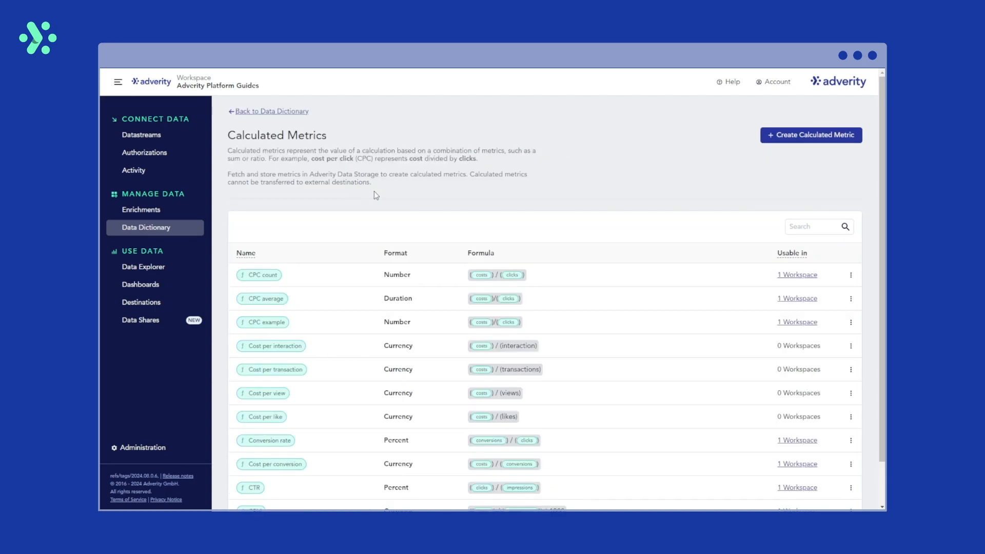
pyautogui.moveTo(879, 197)
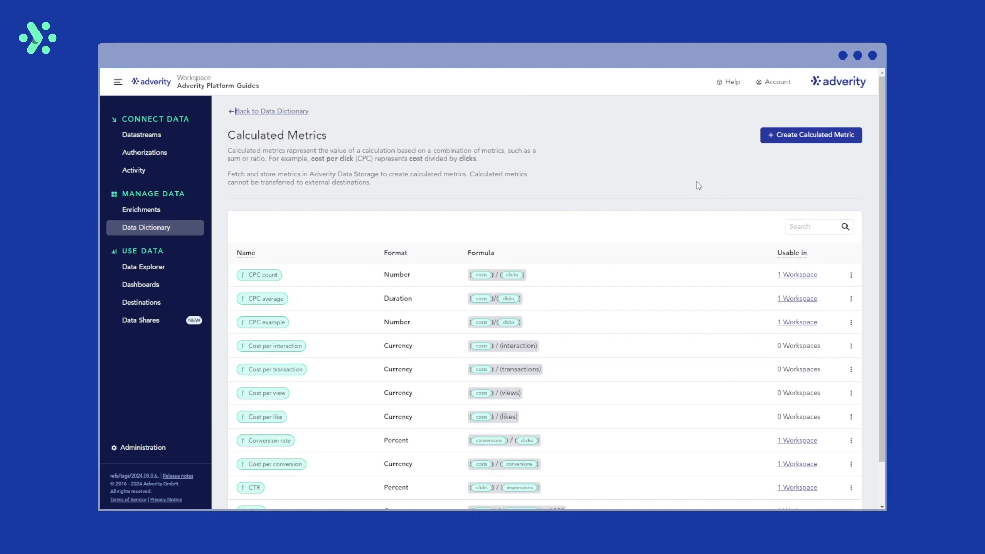
pyautogui.moveTo(796, 275)
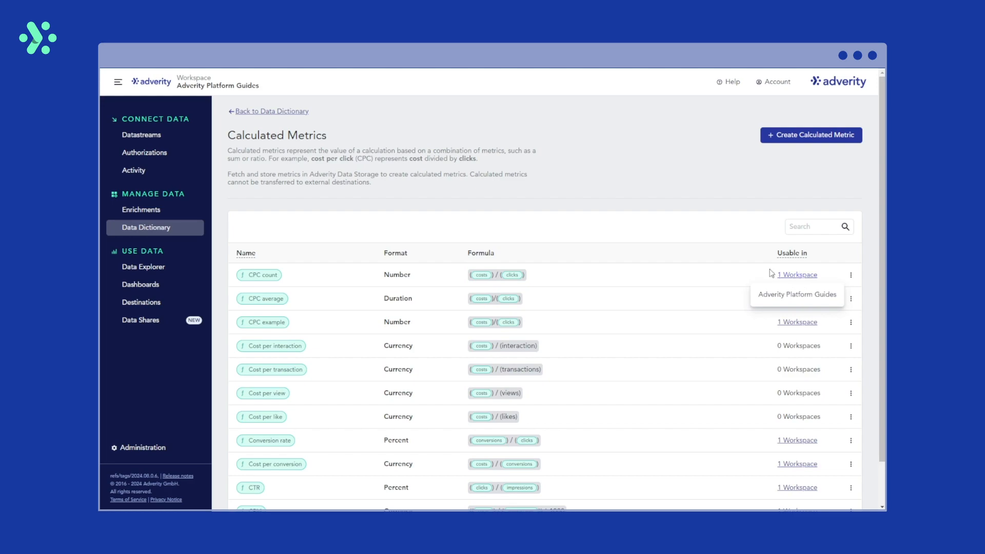
pyautogui.moveTo(727, 181)
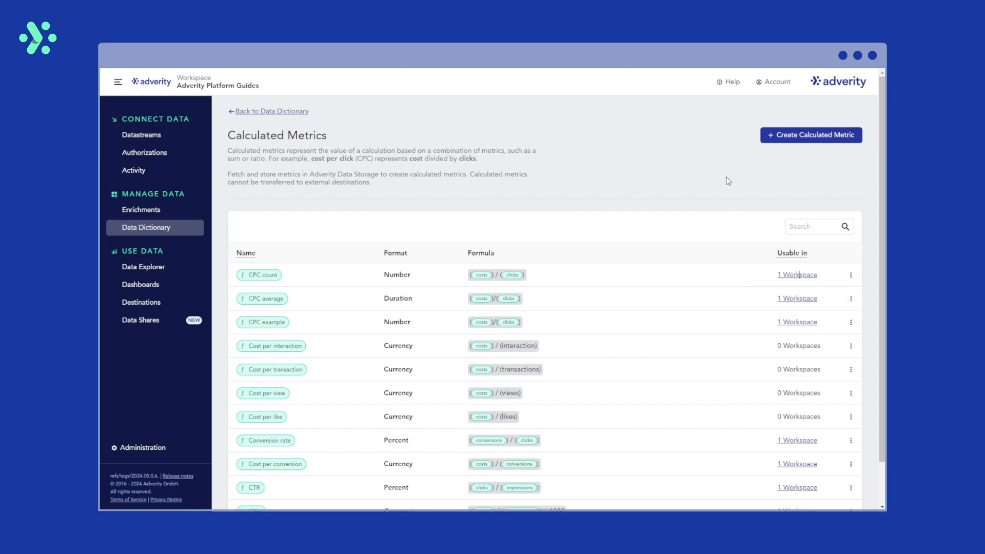
pyautogui.moveTo(568, 268)
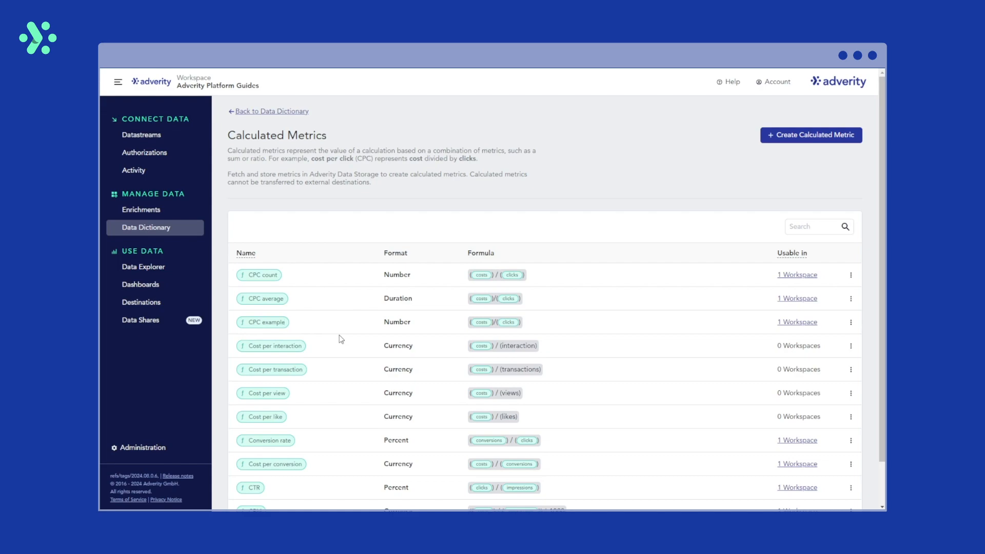
pyautogui.click(850, 321)
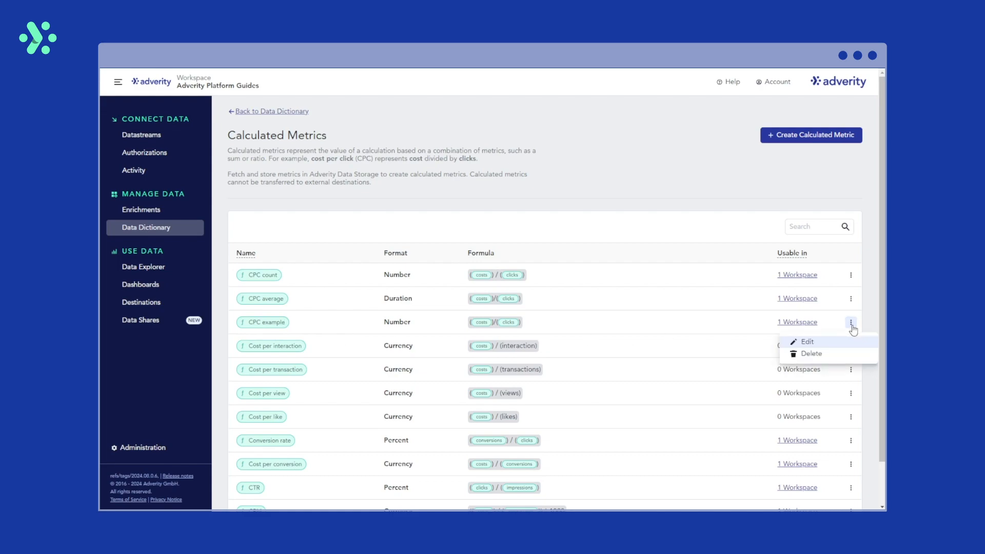
pyautogui.click(806, 341)
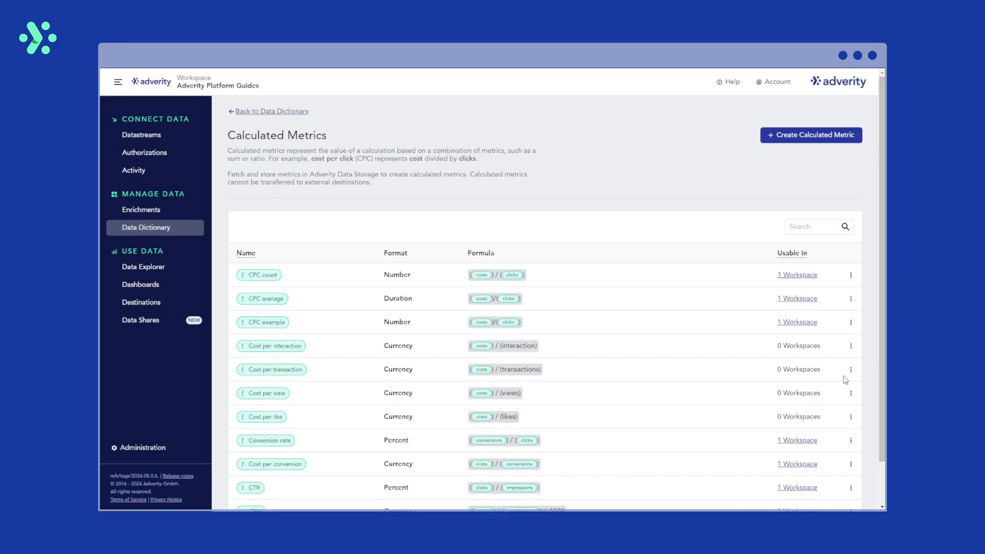
pyautogui.click(850, 322)
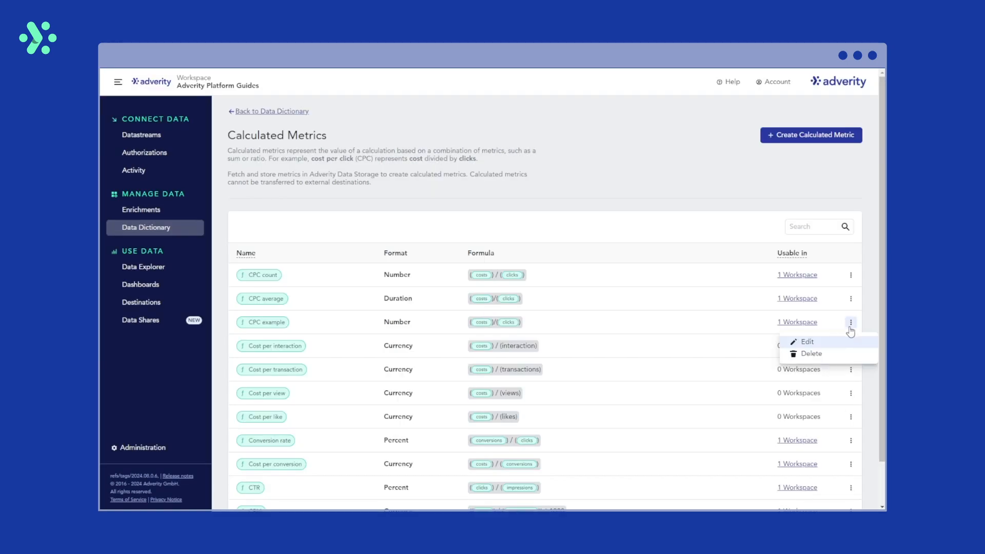
pyautogui.click(811, 353)
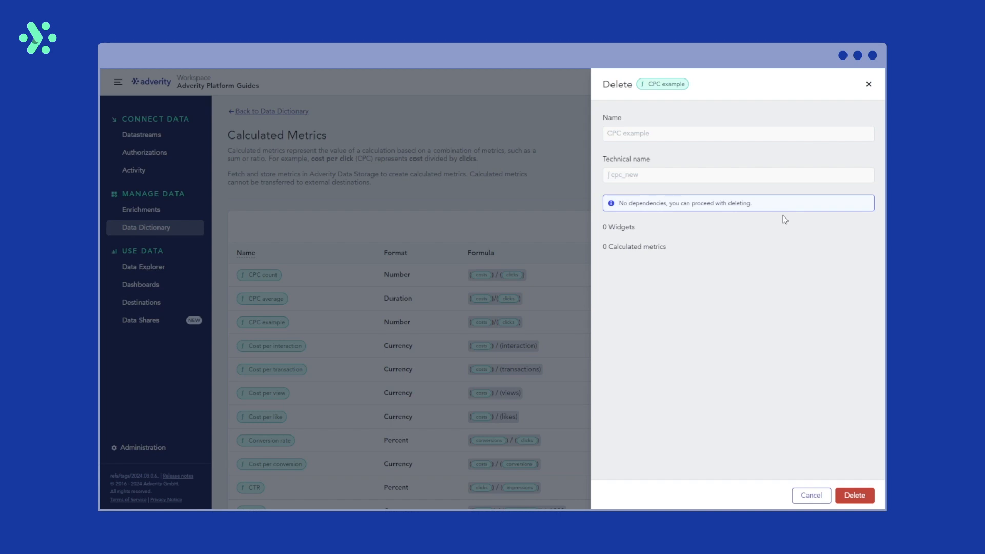
pyautogui.click(810, 495)
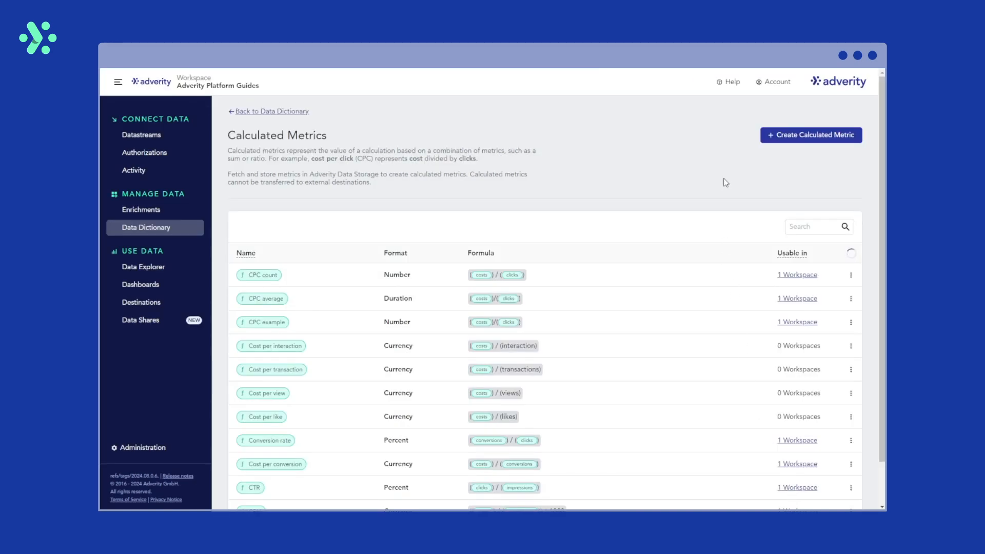
pyautogui.click(810, 134)
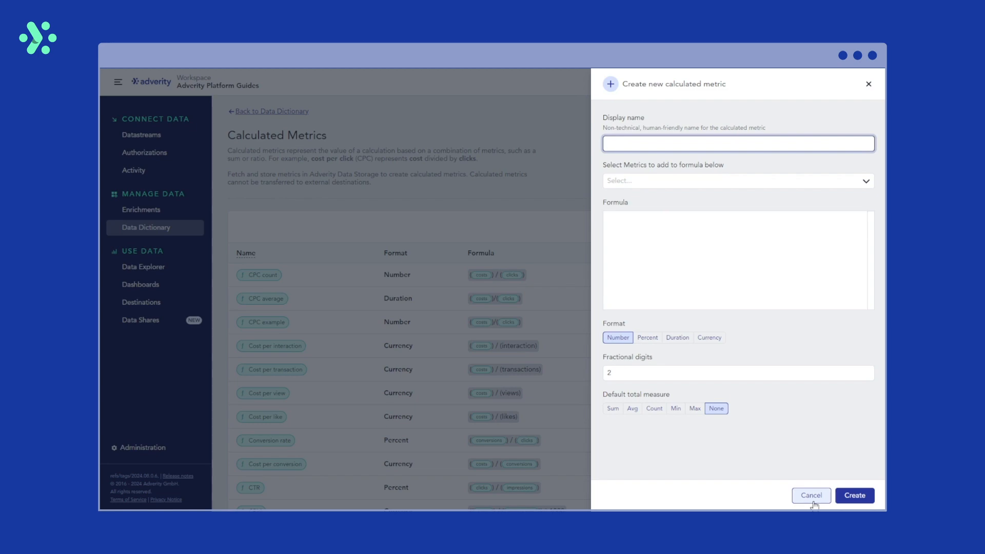
pyautogui.click(810, 495)
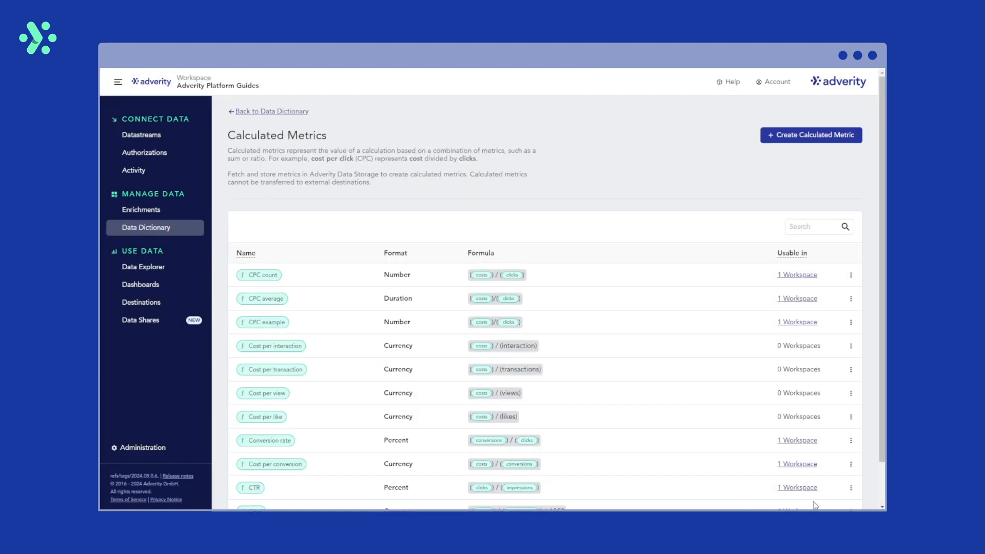